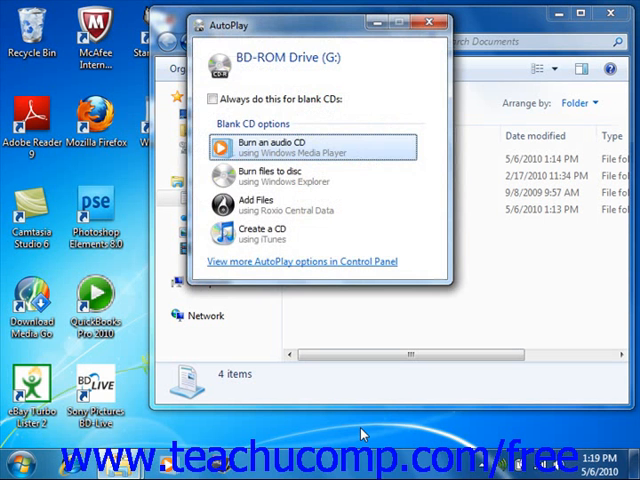
mouse_move(280, 178)
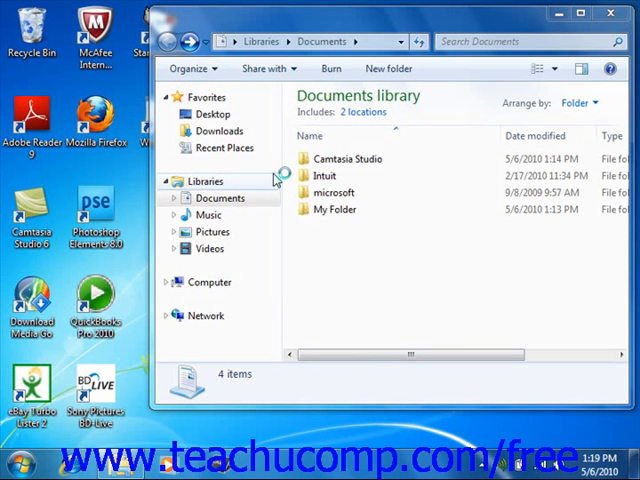
- Replace the default date disc title with 'MyDisc'
left_click(332, 68)
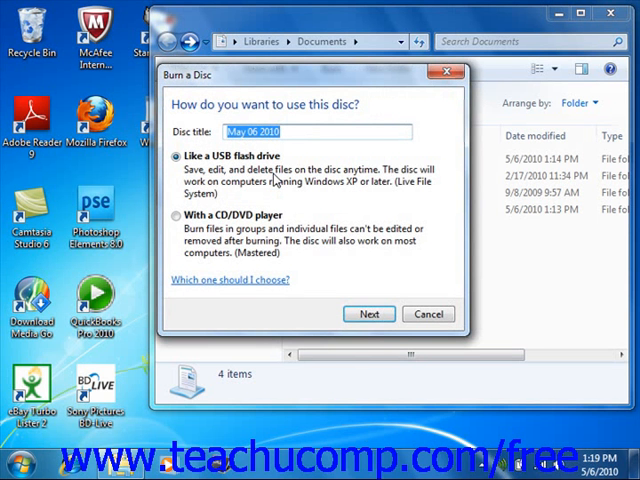
mouse_move(290, 150)
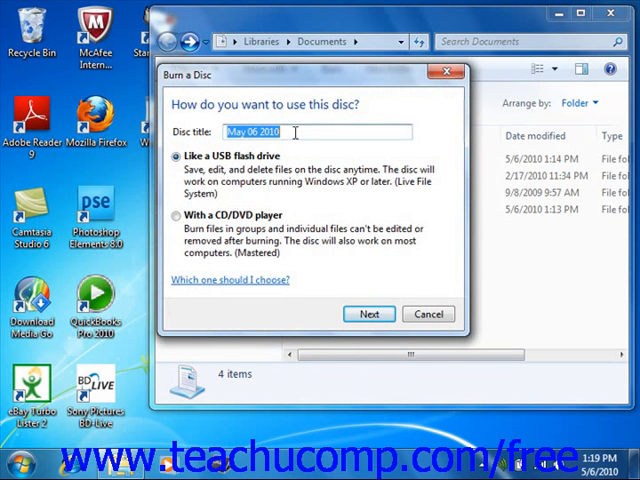
type("MyDisc")
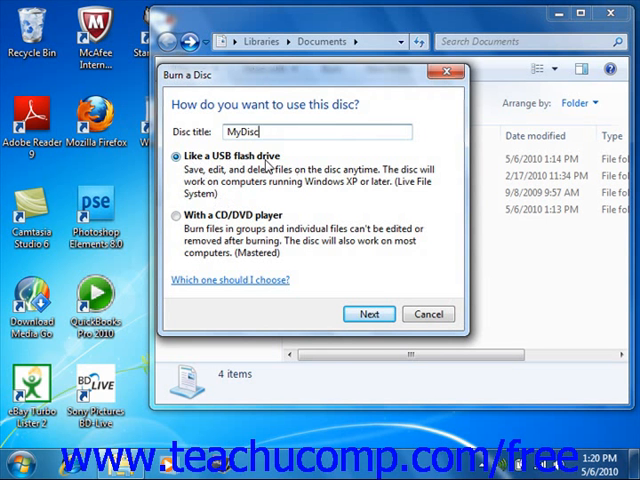
mouse_move(268, 164)
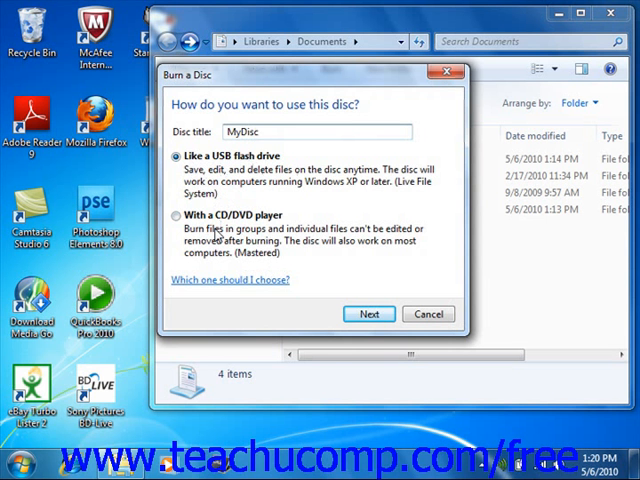
mouse_move(220, 232)
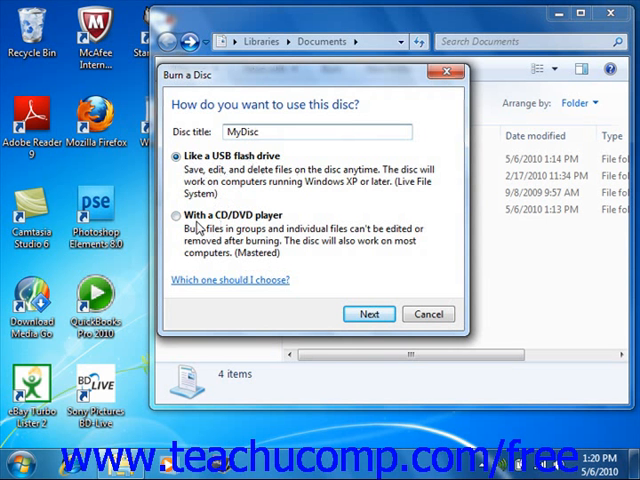
- Choose the 'With a CD/DVD player' (Mastered) format and continue to the empty disc folder
left_click(176, 216)
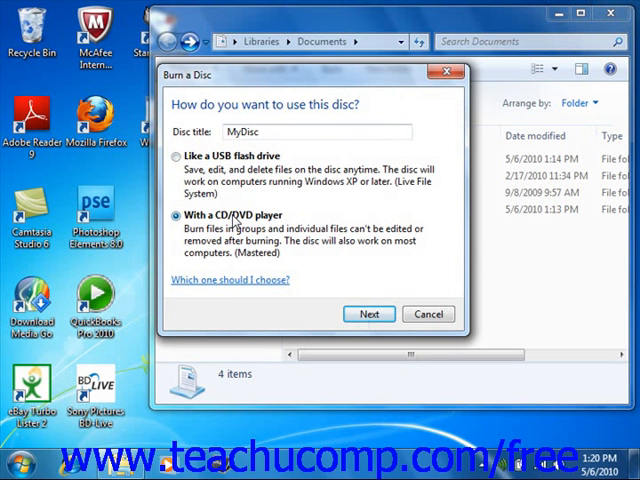
mouse_move(240, 270)
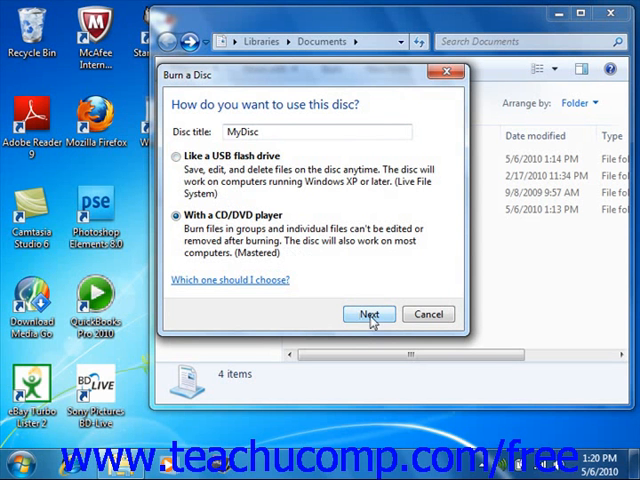
left_click(368, 314)
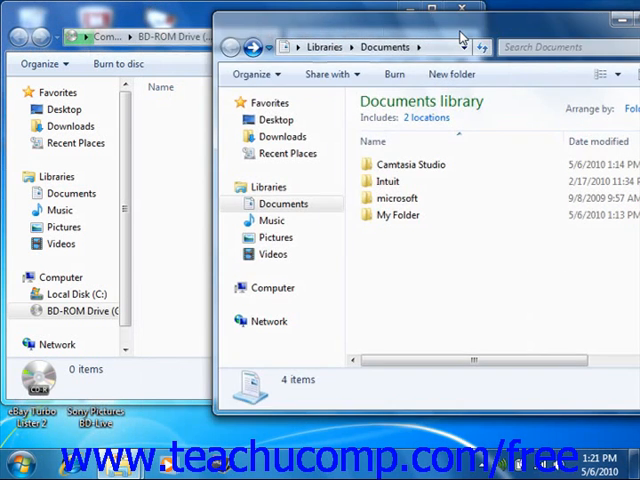
- Place A Document, MyDocument and MyPicture under Files Ready to Be Written to the Disc
double_click(396, 216)
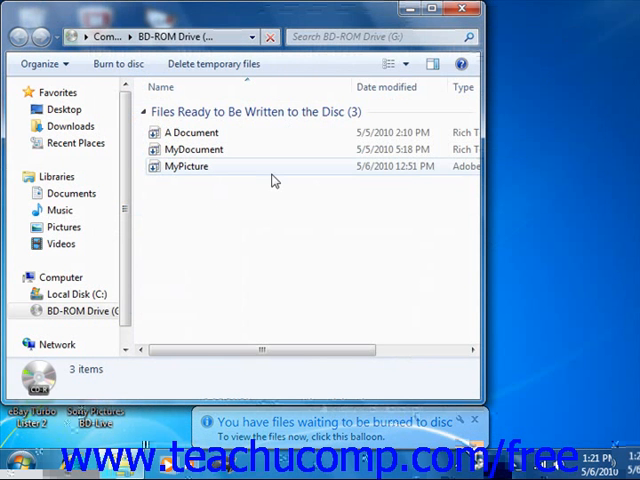
mouse_move(124, 64)
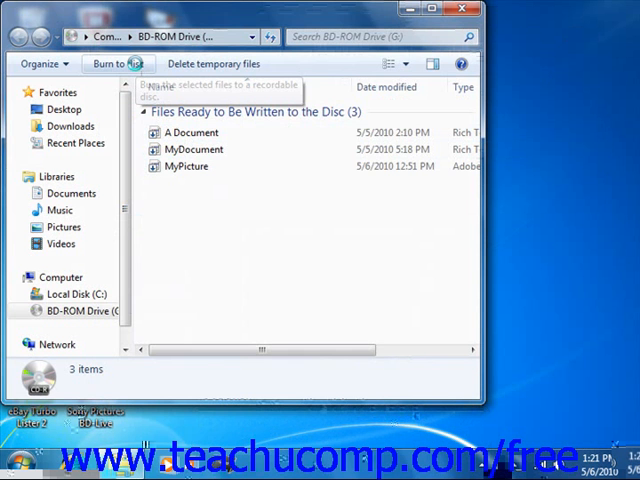
- Start Burn to disc at 4x speed with the wizard set to close after burning
left_click(116, 64)
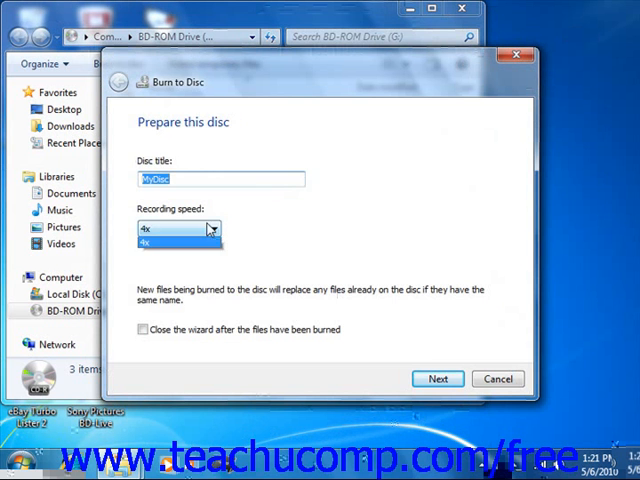
left_click(180, 228)
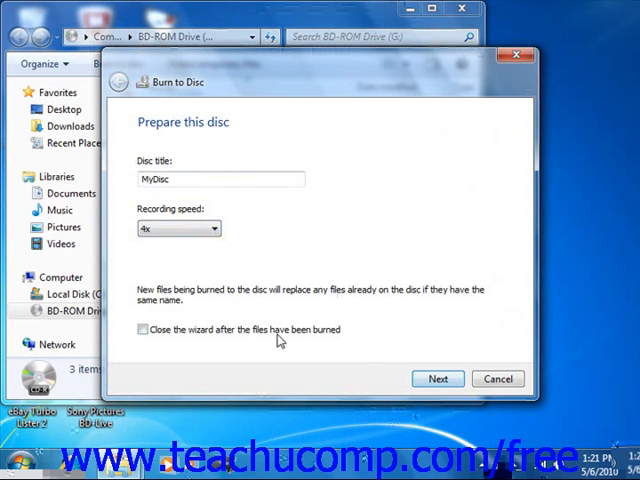
left_click(436, 380)
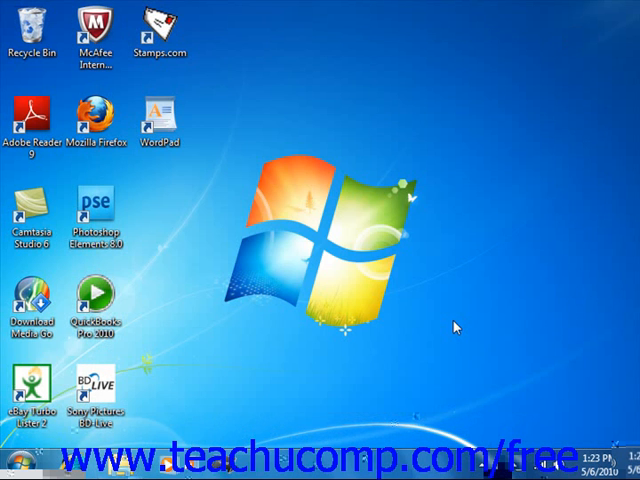
mouse_move(500, 402)
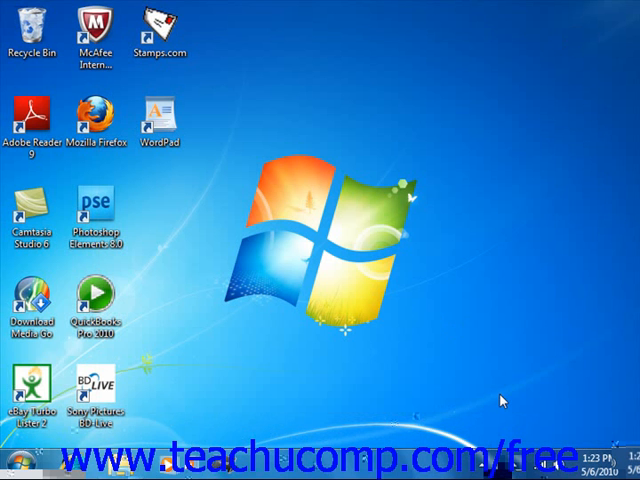